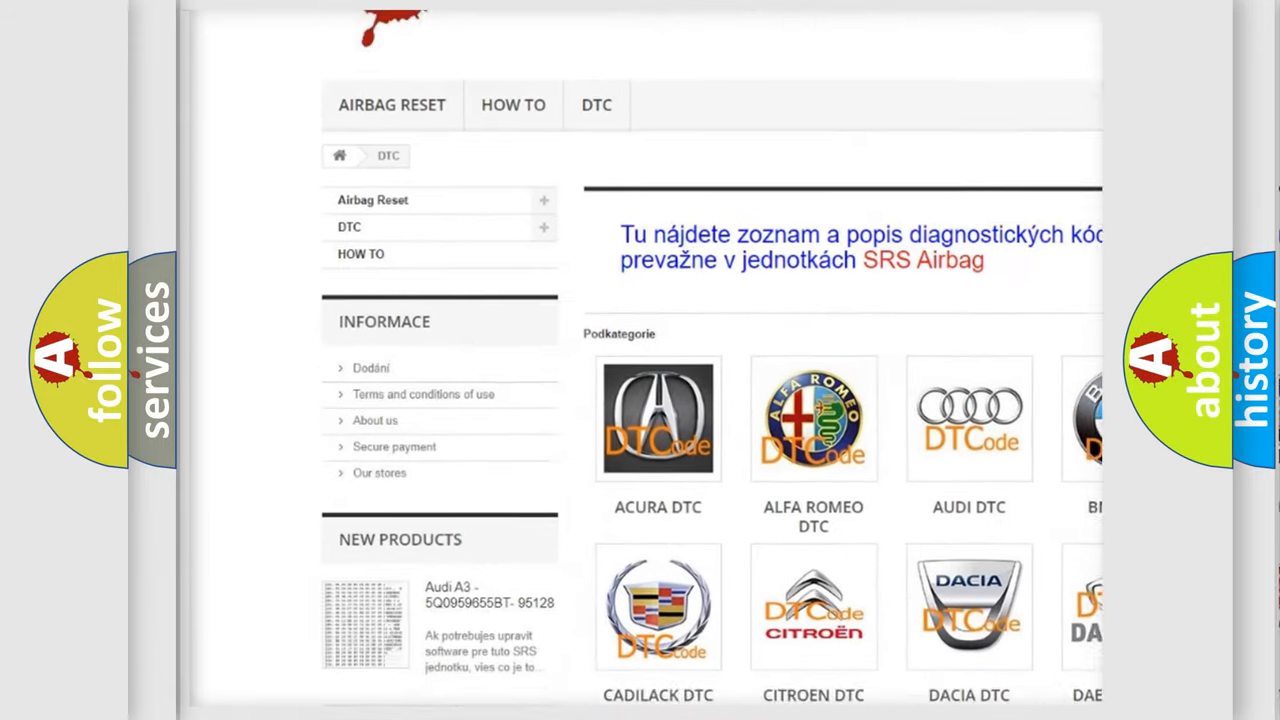
{"action": "scroll", "scroll_direction": "down", "scroll_amount": 3}
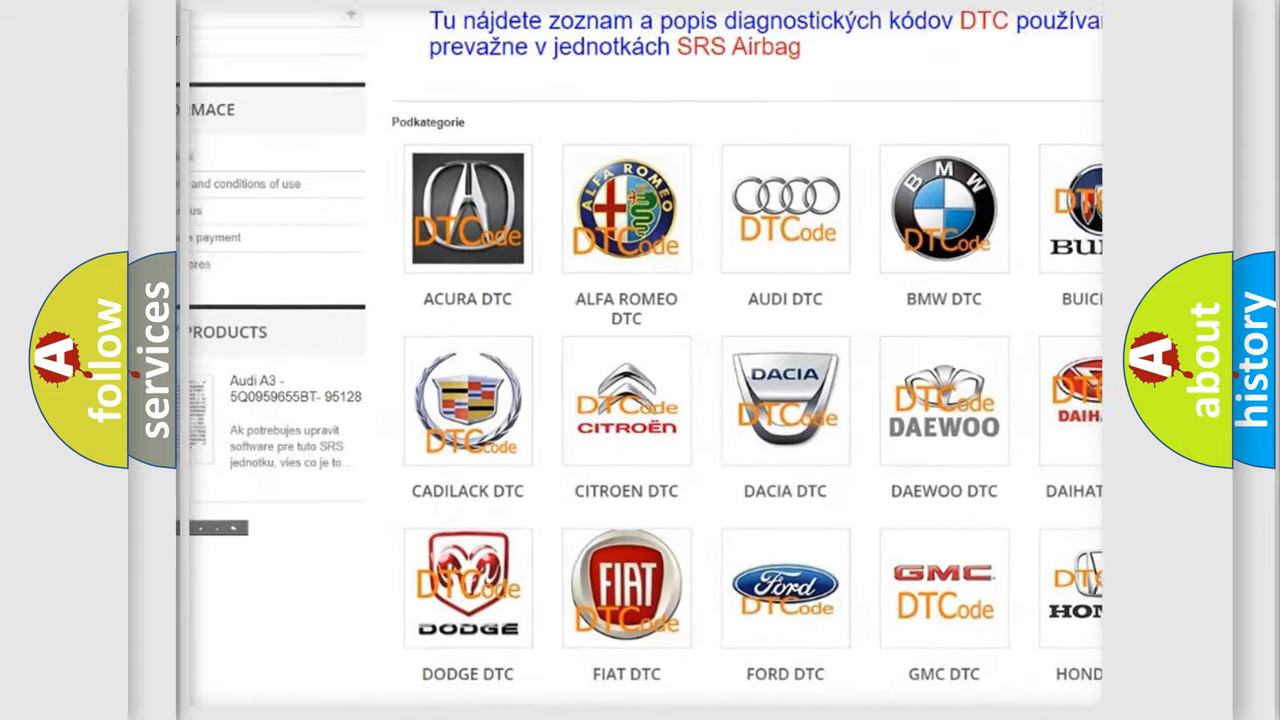